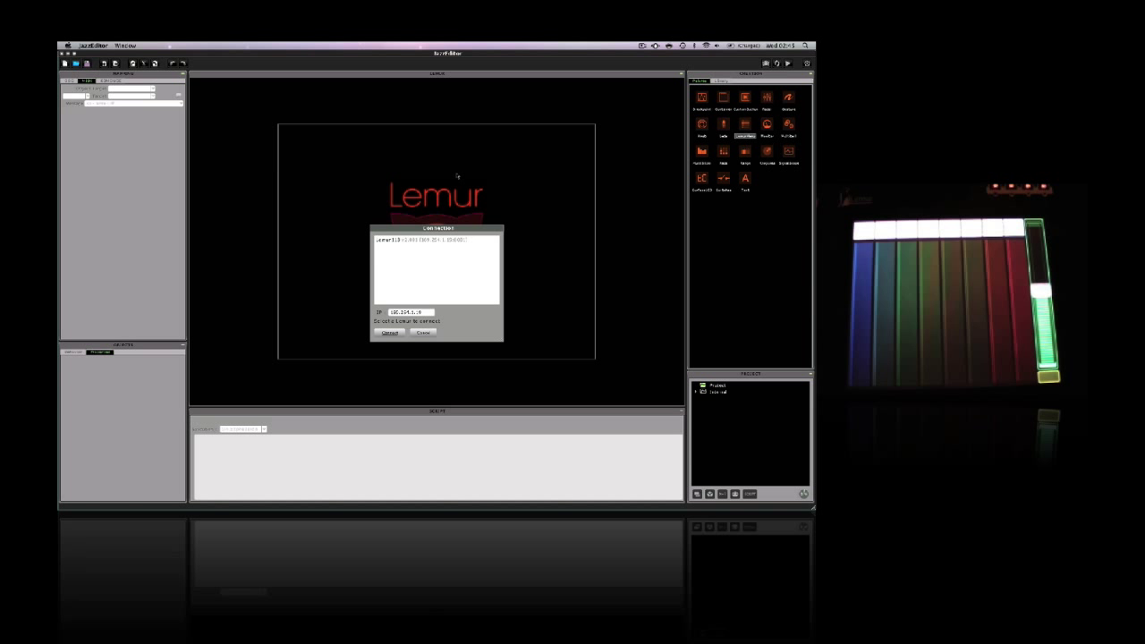
Step: Connect JazzEditor to the Lemur tablet listed in the Connection dialog
left_click(386, 332)
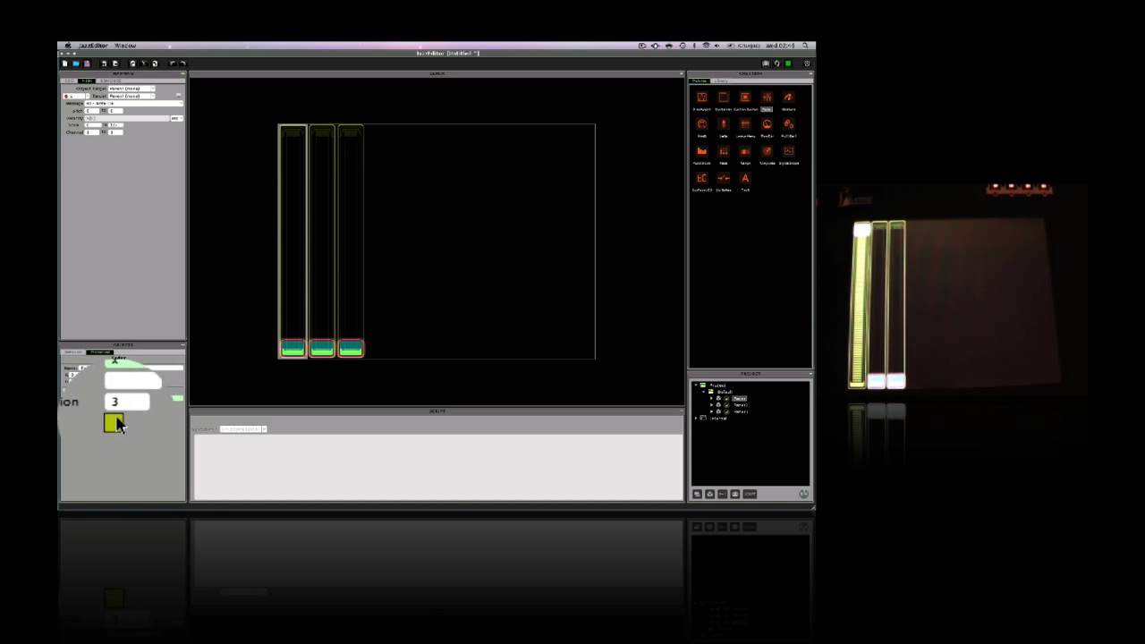
Step: Pick new, different swatch colours for two of the faders
left_click(113, 423)
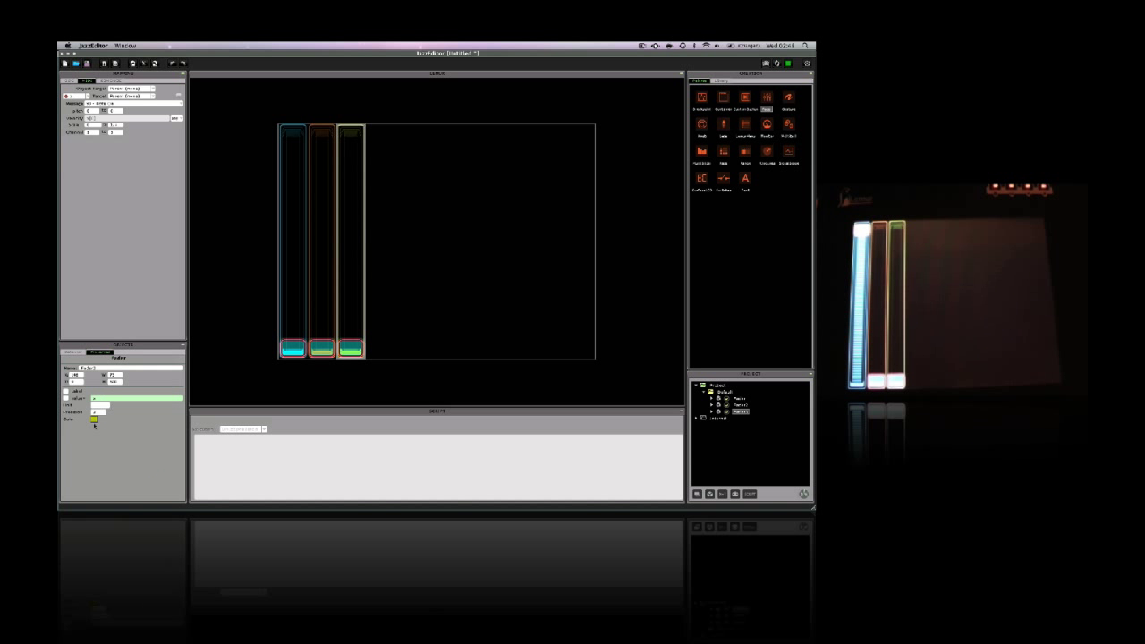
left_click(91, 421)
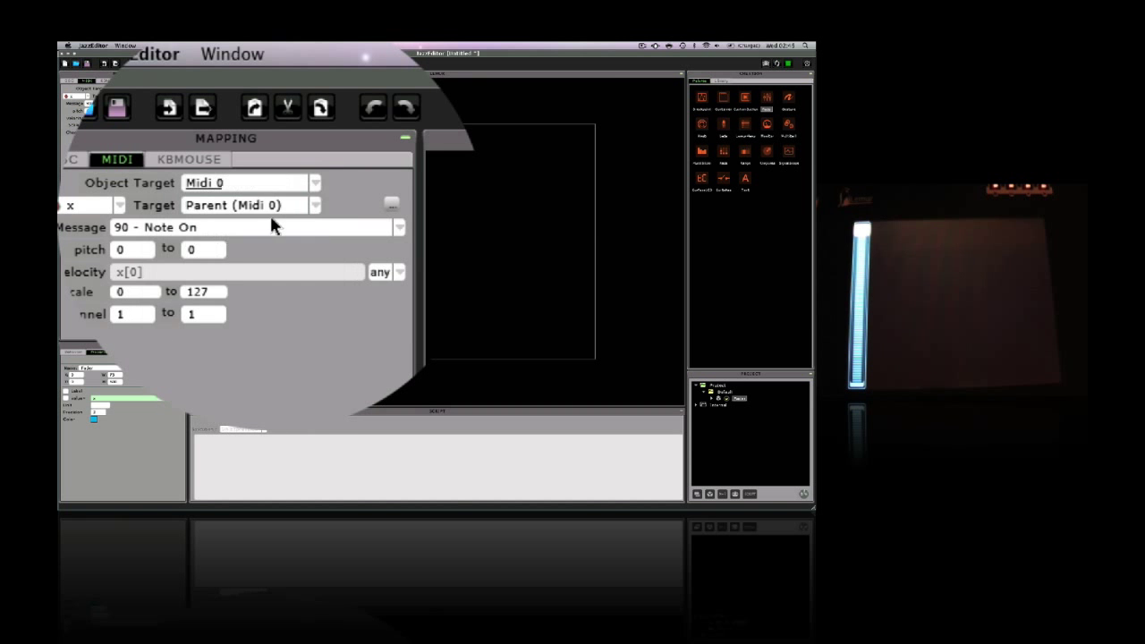
Step: Choose the remaining fader's MIDI message type from the Message dropdown
left_click(250, 226)
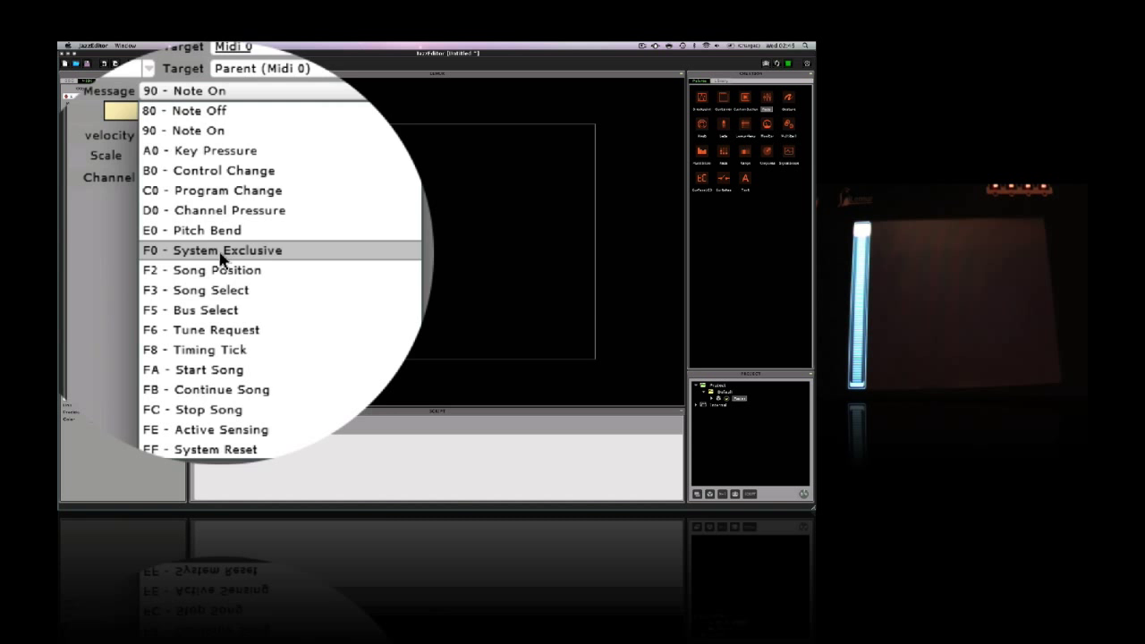
left_click(206, 170)
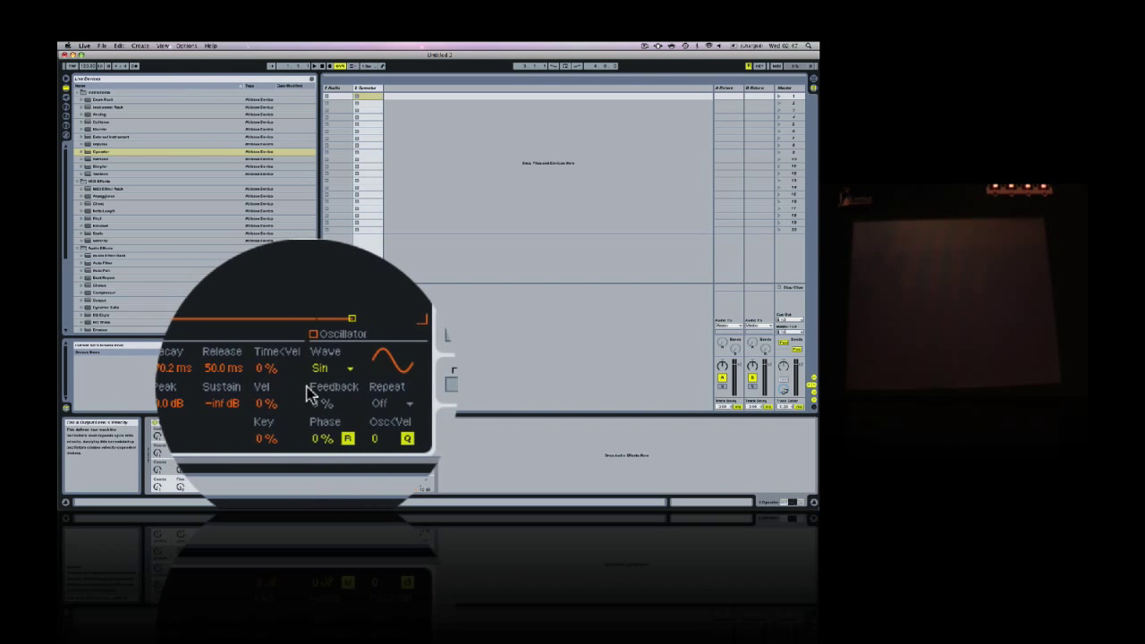
Step: Select the Operator's Feedback parameter and scroll down the browser list
left_click(331, 367)
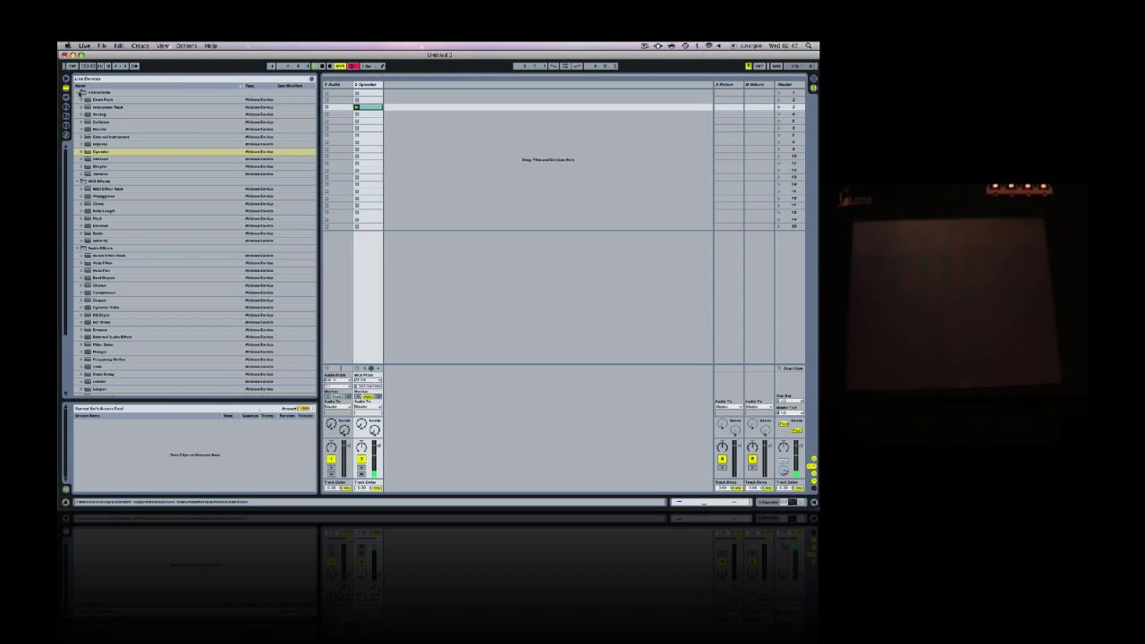
scroll("down", 3)
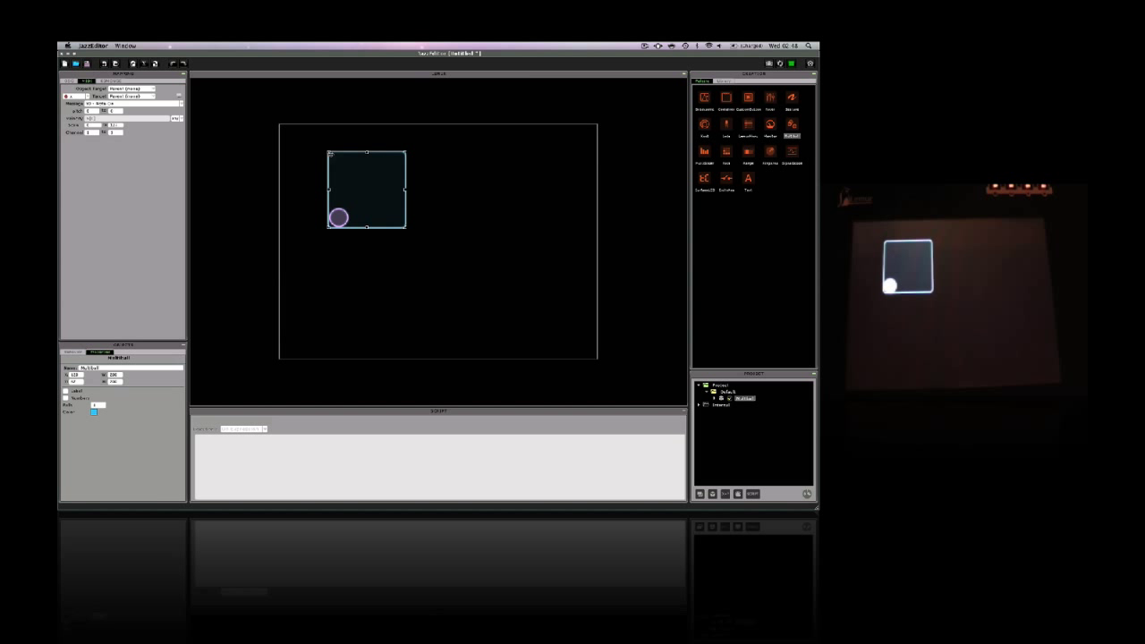
Step: Enlarge the multiball to fill most of the page and open its y output's MIDI Message list
left_click_drag(404, 225, 586, 333)
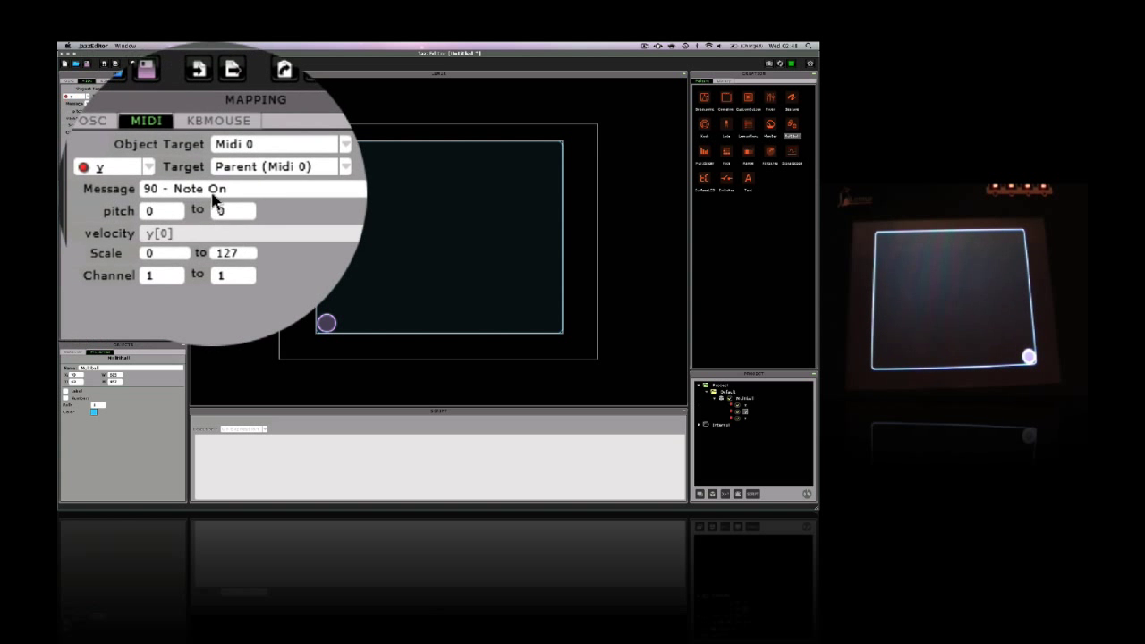
left_click(250, 188)
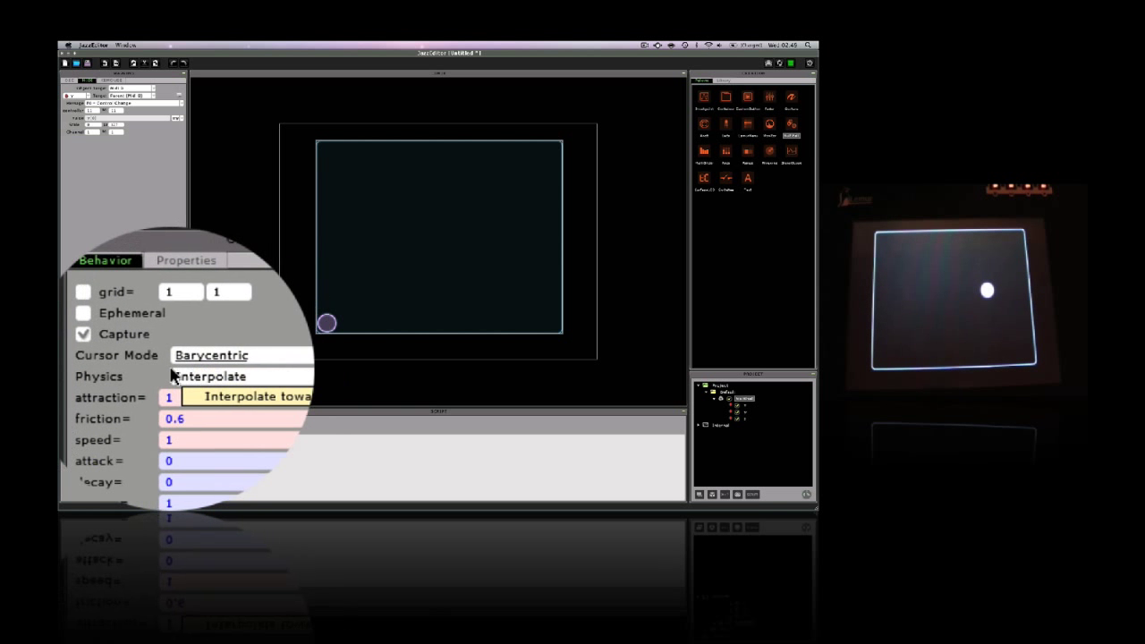
Step: Set the multiball's physics to Mass-Spring and fling the ball around to test it
left_click(237, 375)
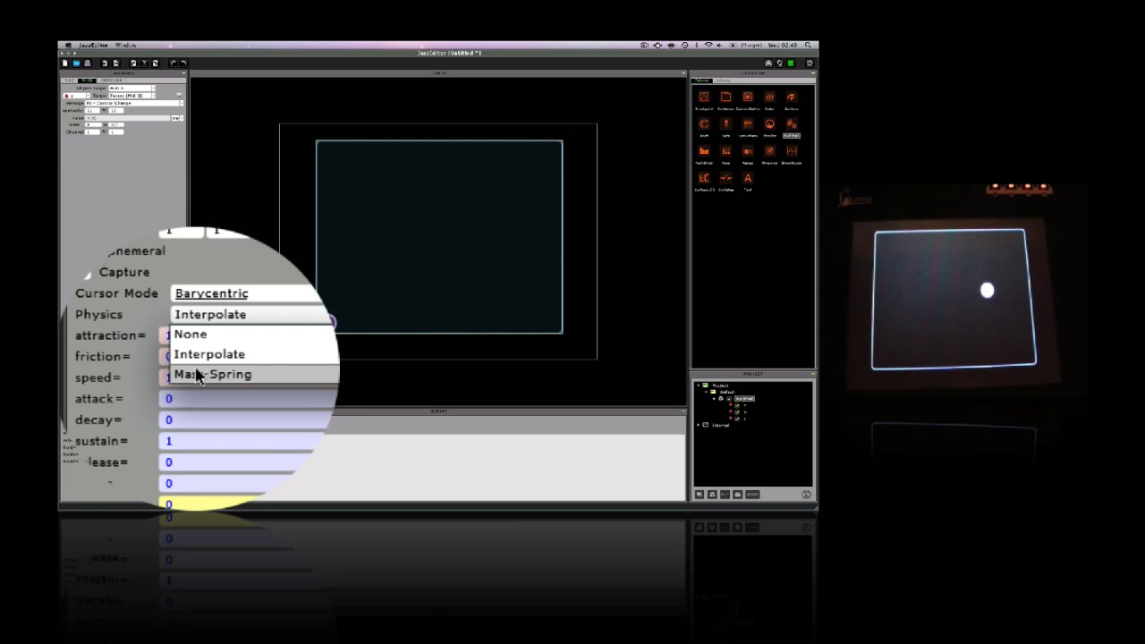
left_click(212, 374)
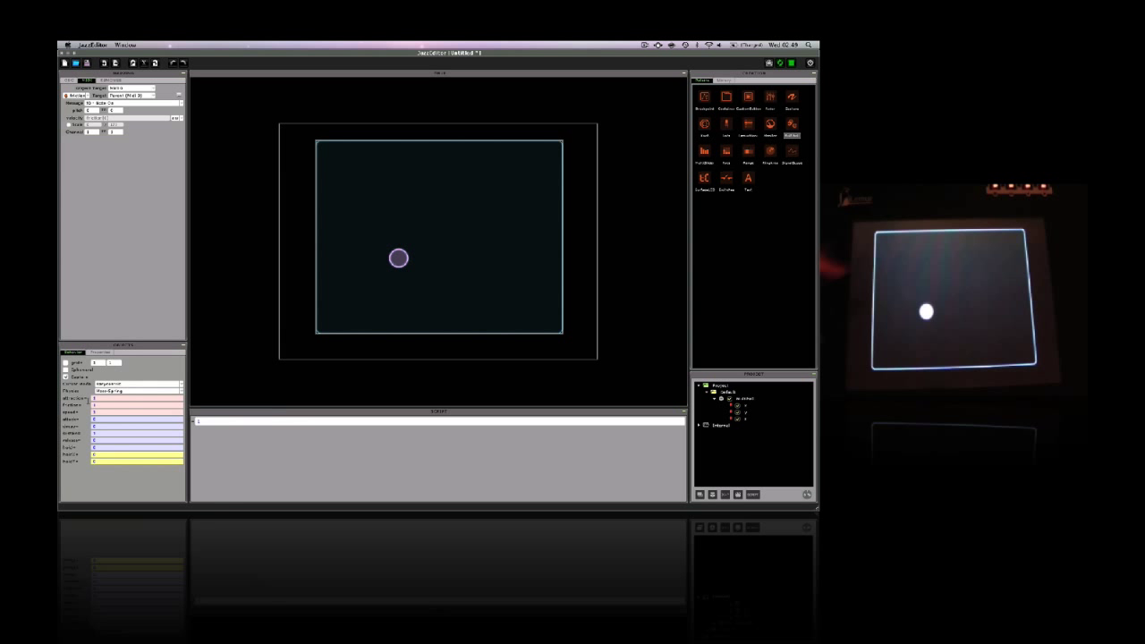
left_click_drag(398, 257, 503, 322)
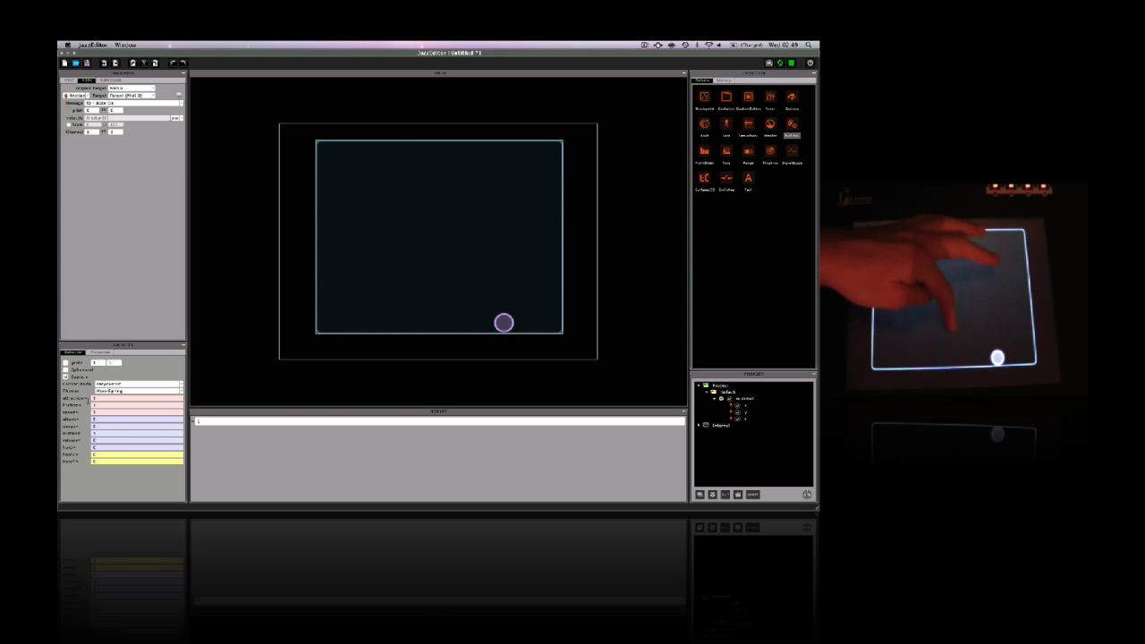
left_click_drag(504, 322, 327, 268)
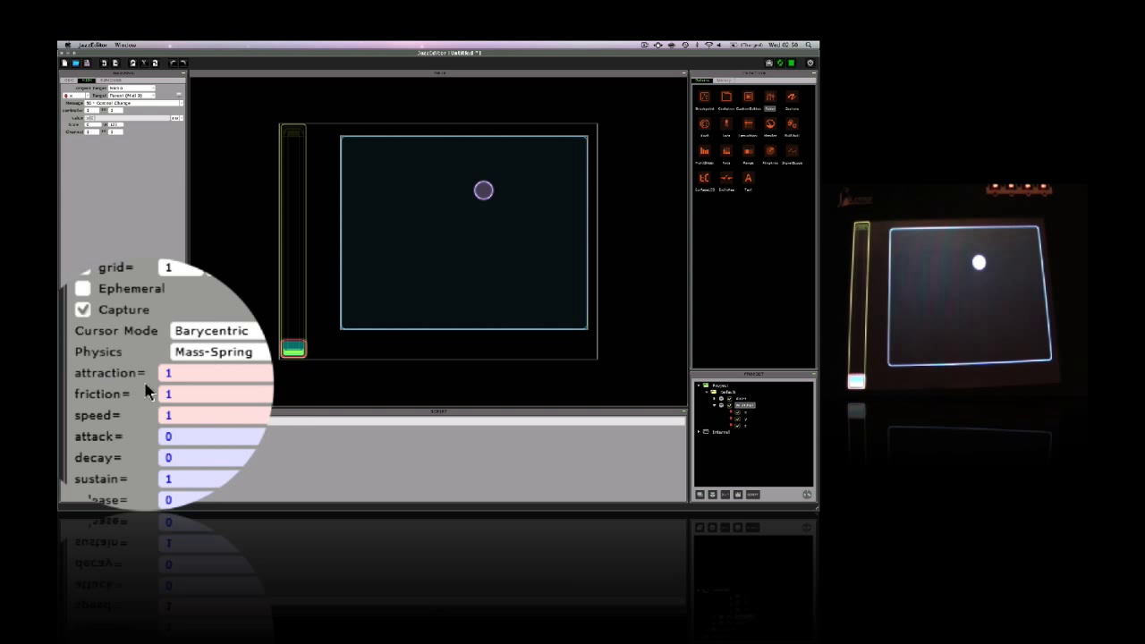
Step: Enter a friction expression ('Fric', 't.x') in the multiball's Behavior settings
type("Fric")
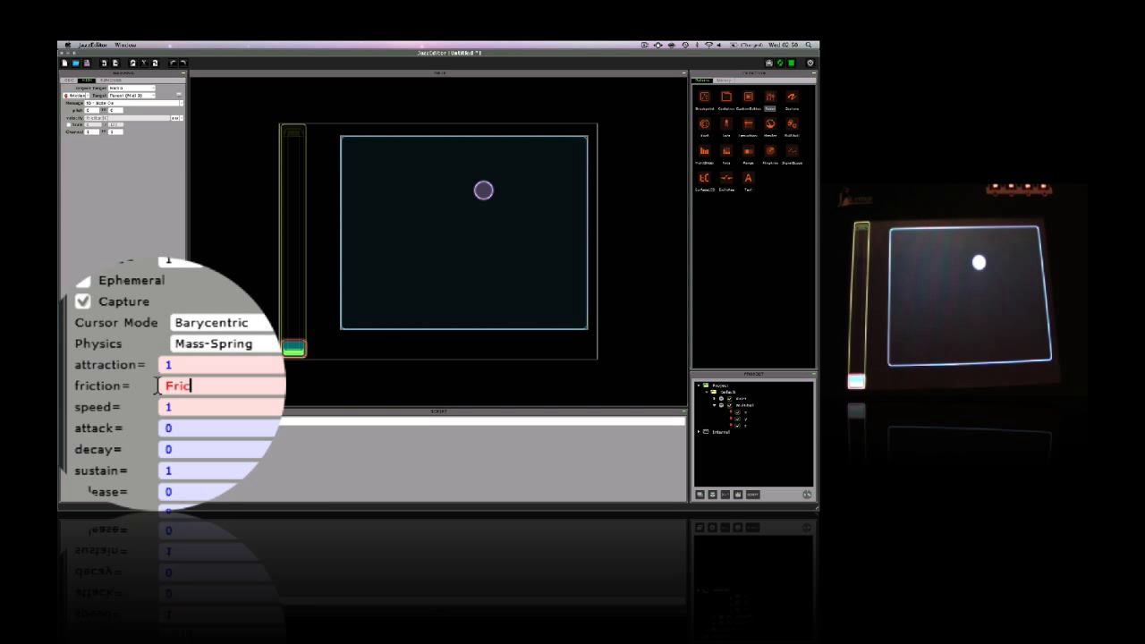
type("t.x")
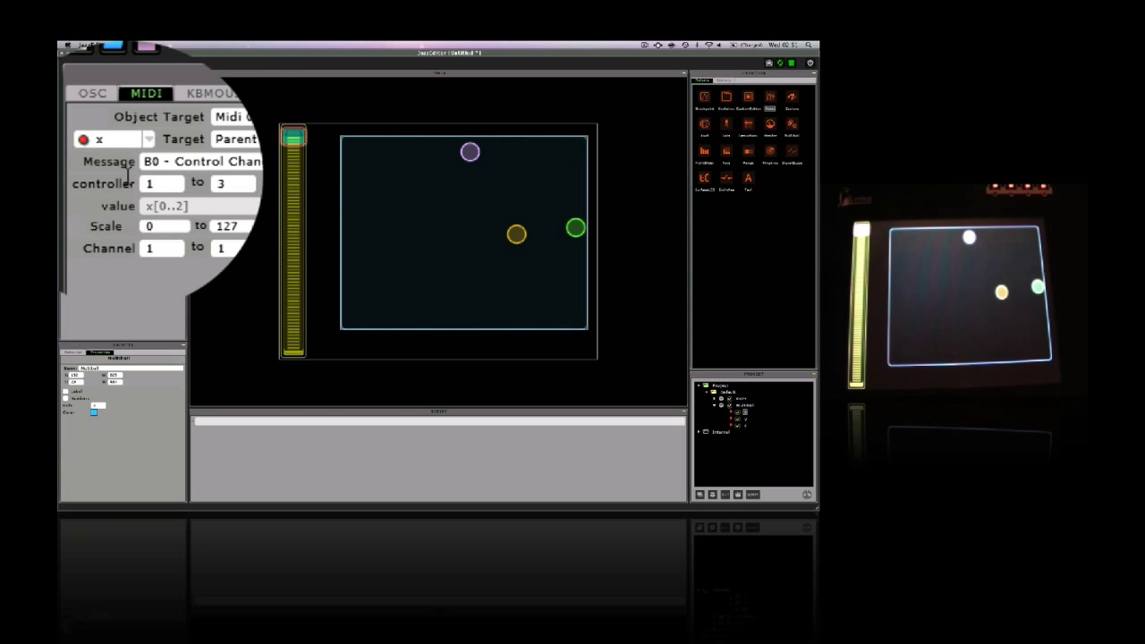
Step: Select the multiball's y output in the MIDI variable dropdown, then switch to Ableton Live
left_click(126, 140)
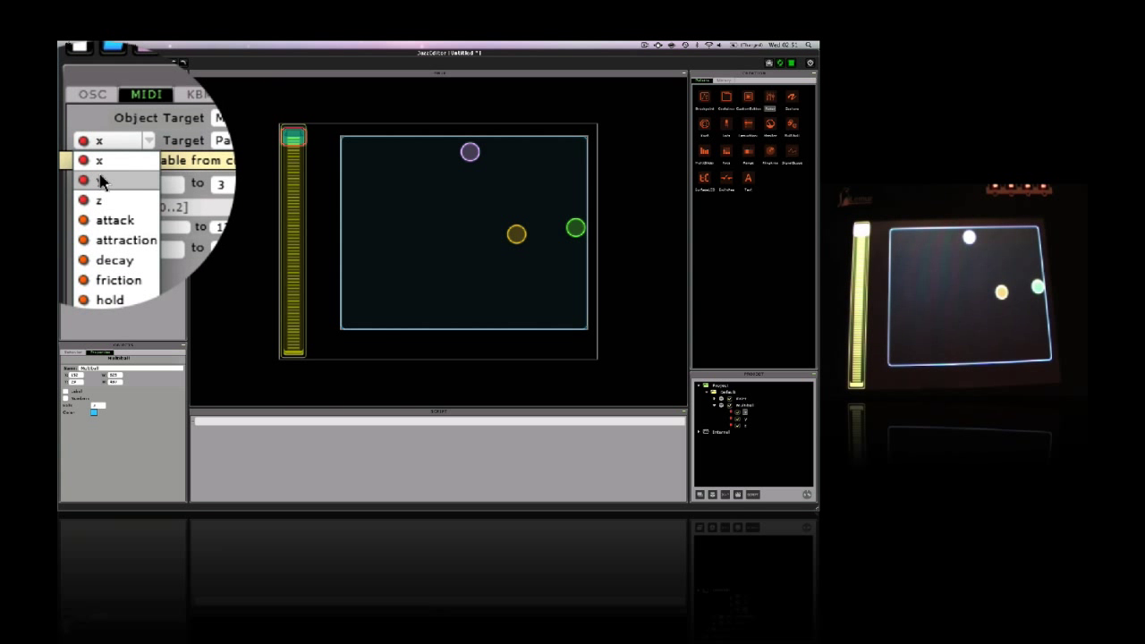
left_click(96, 181)
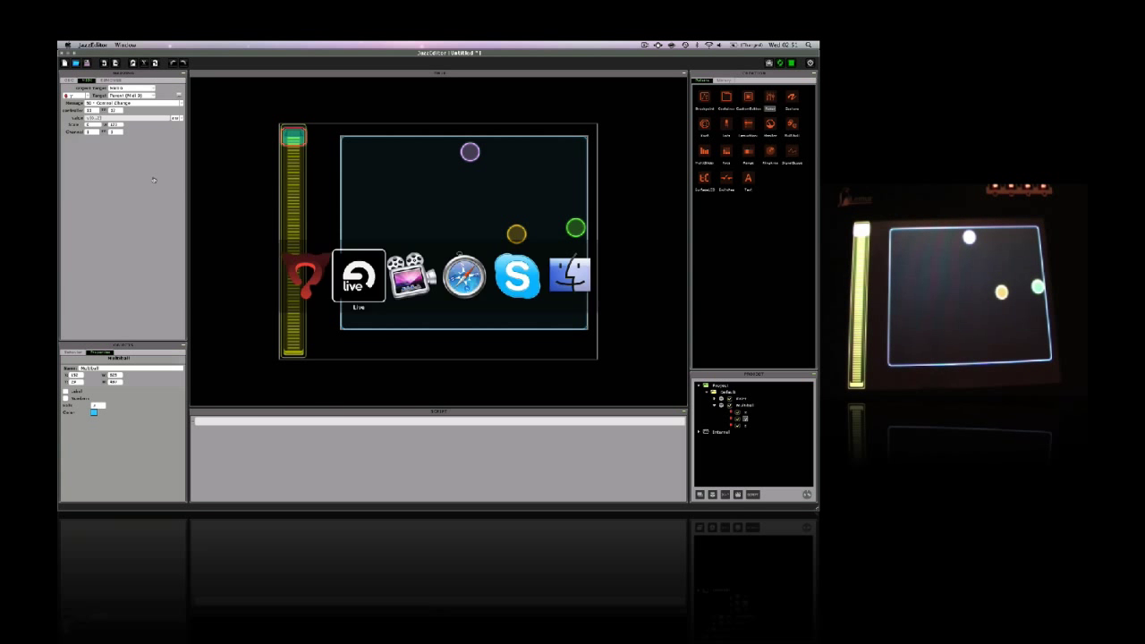
left_click(357, 276)
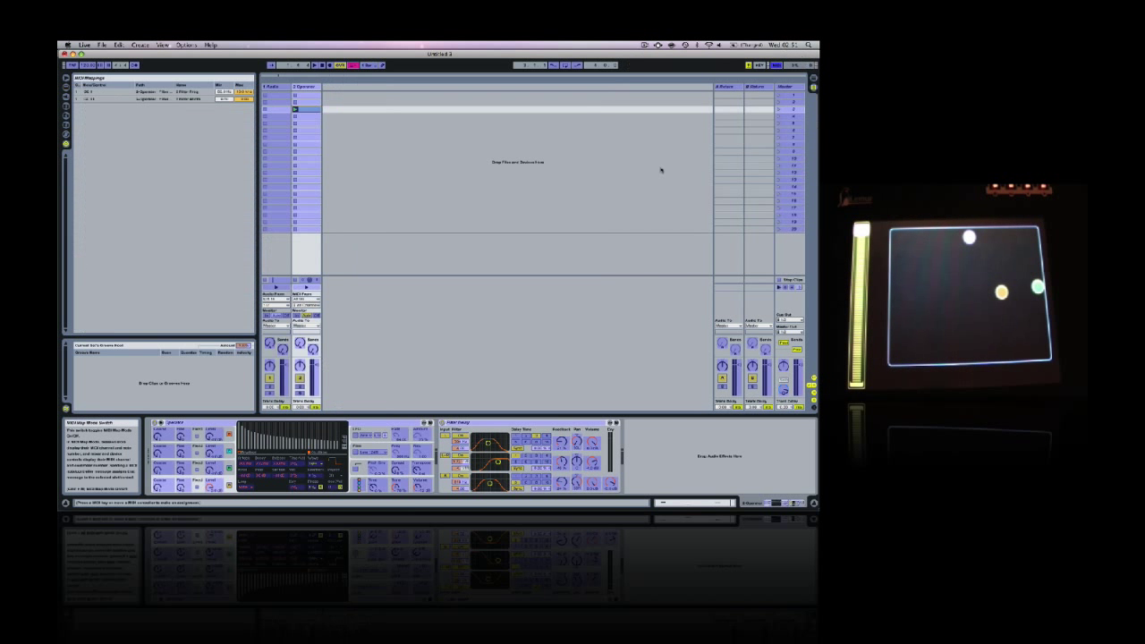